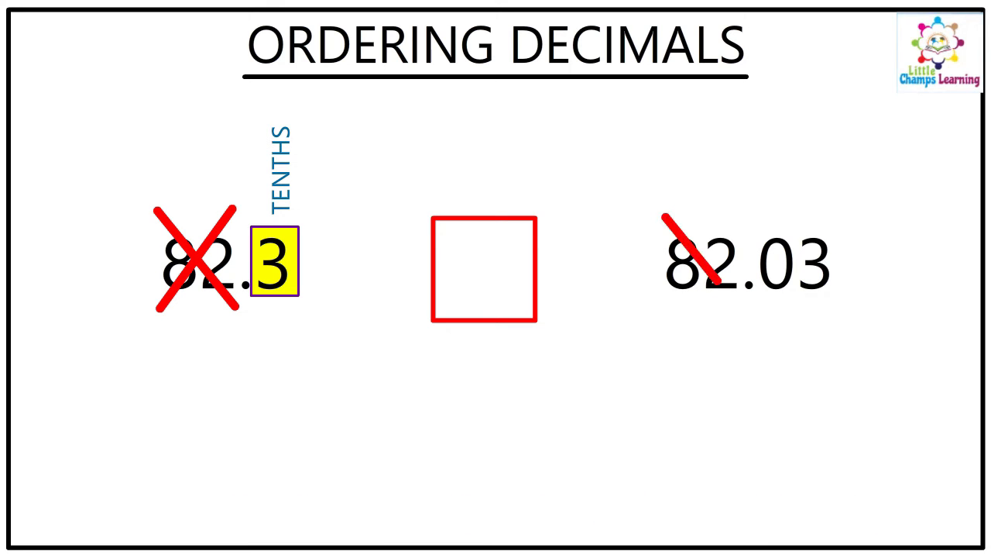
left_click(698, 275)
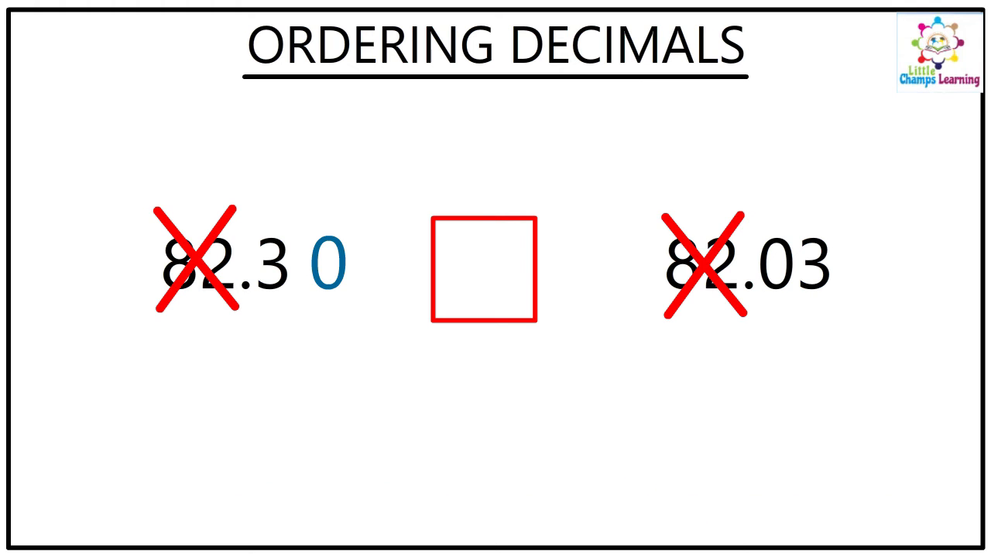
left_click(469, 256)
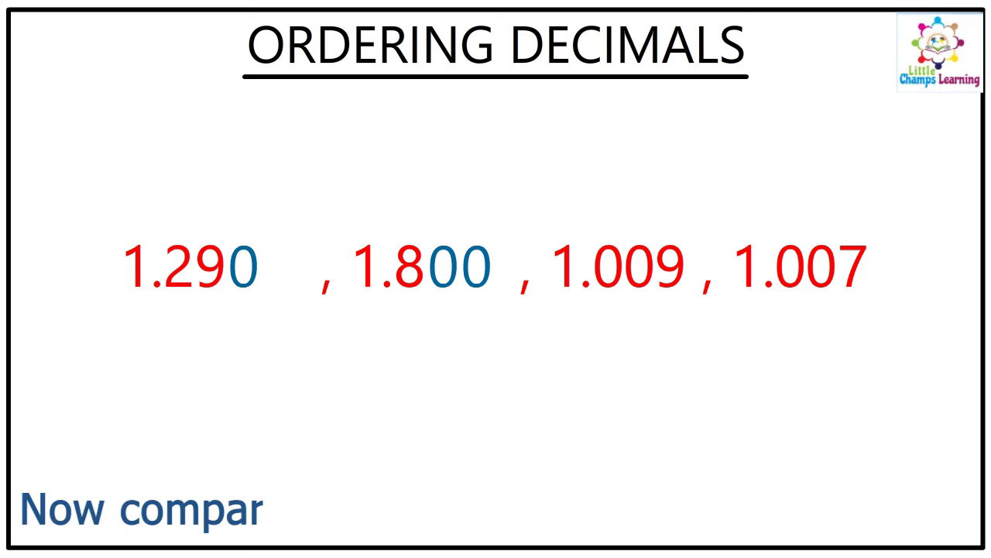
type("ing them and ordering them is ea")
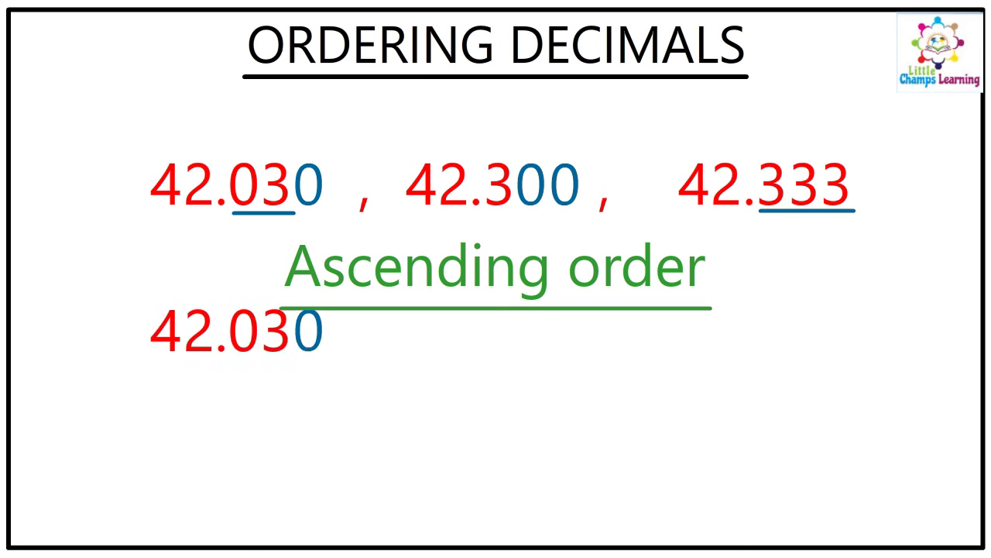
type("42.300 ,")
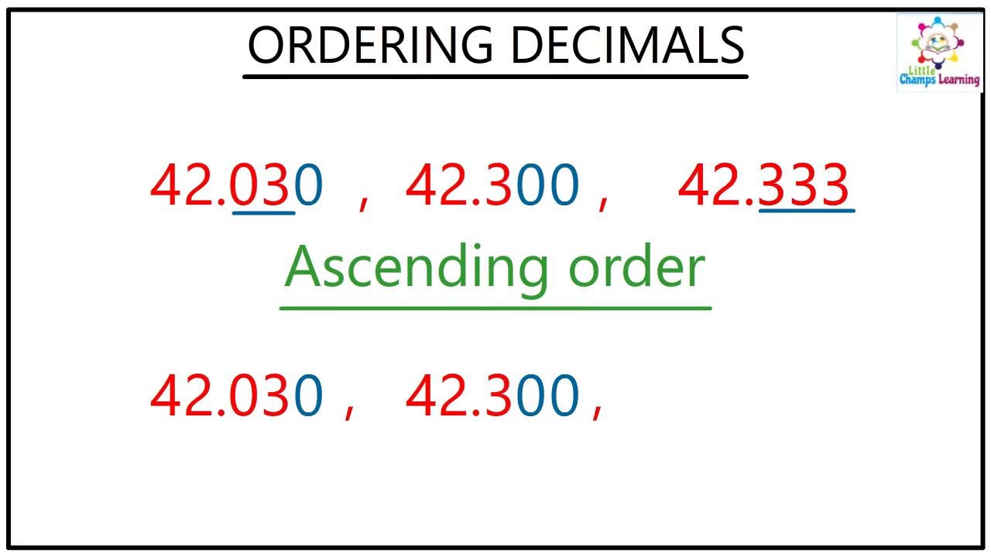